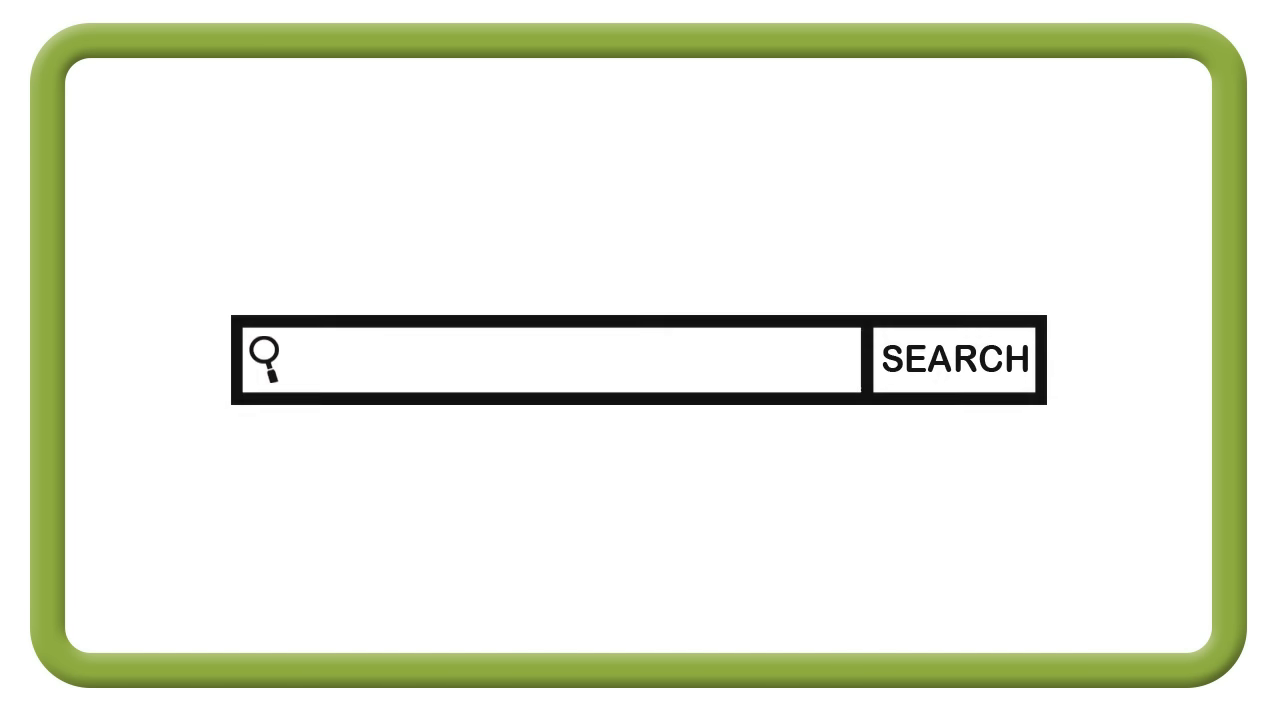
pyautogui.write('automobiles AND emi')
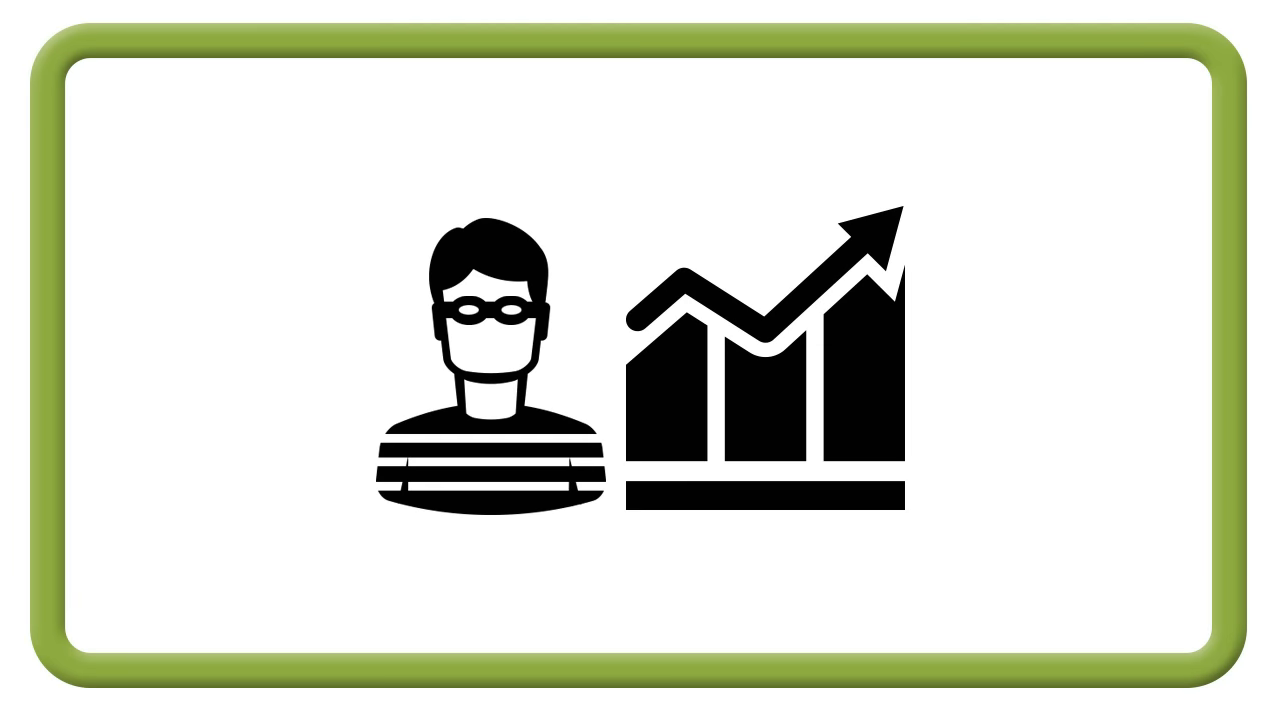
pyautogui.press('right')
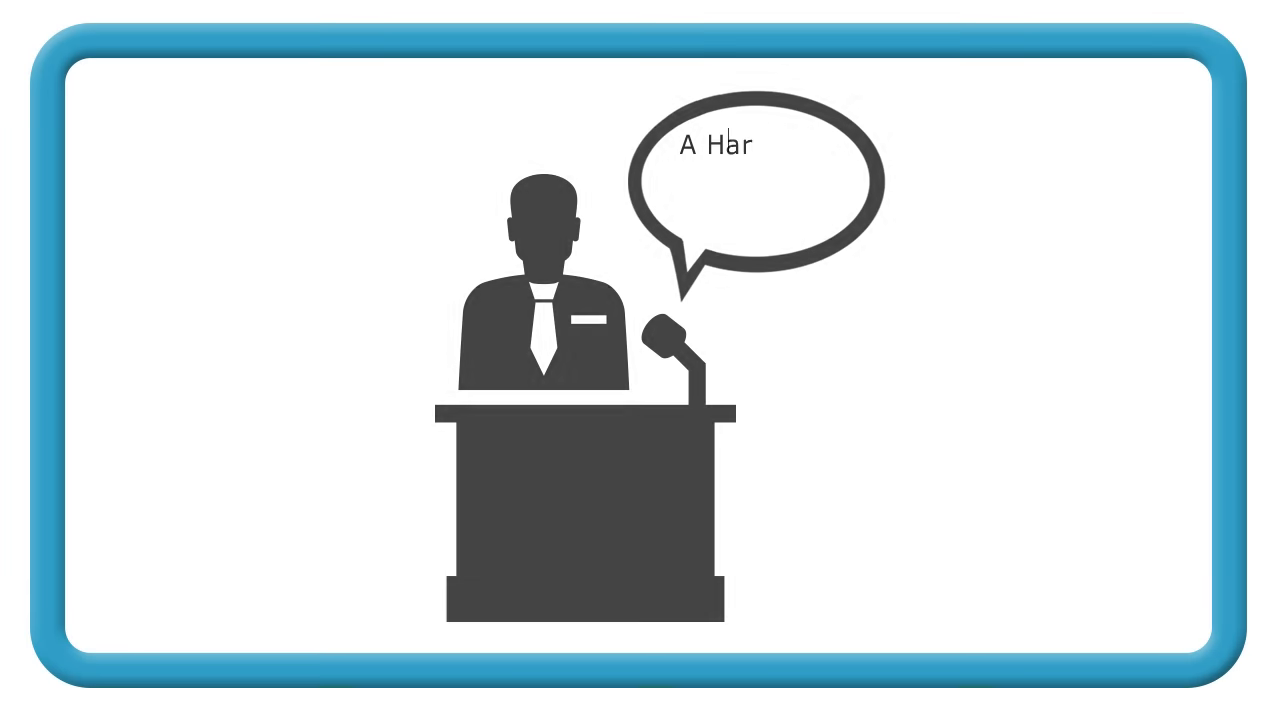
pyautogui.write('rvard study showed that cars are...')
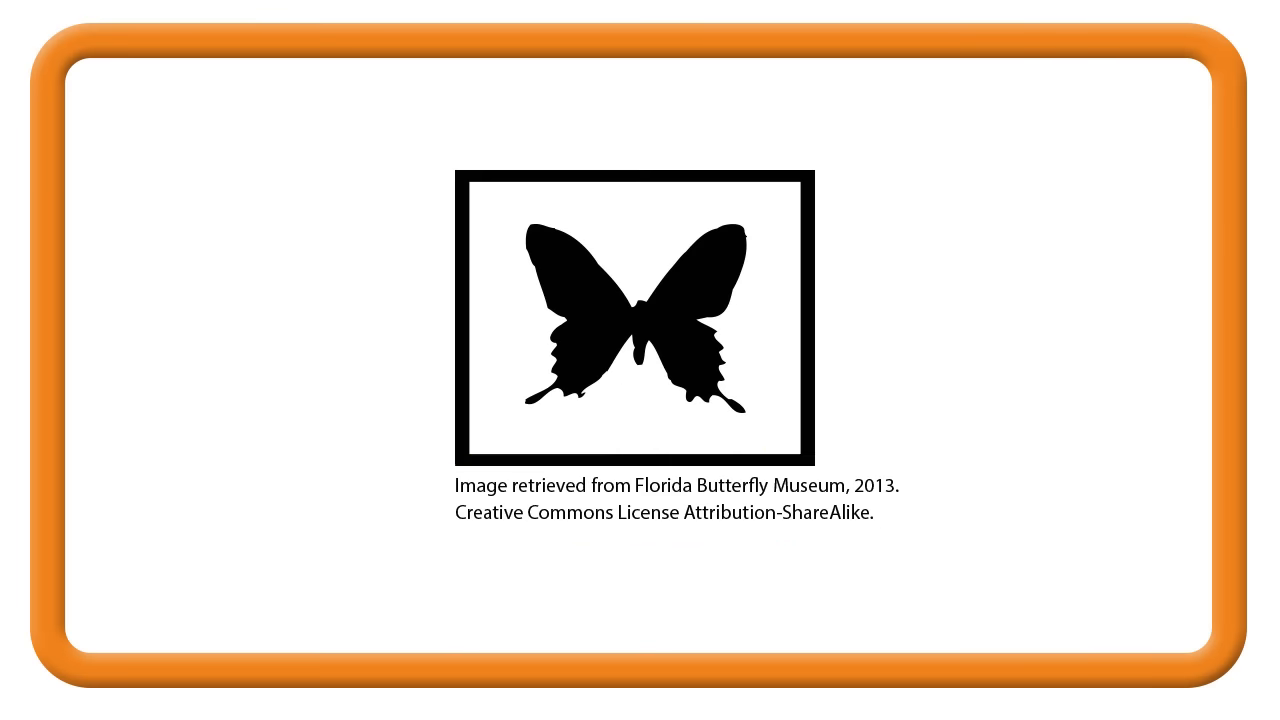
pyautogui.moveTo(420, 440); pyautogui.dragTo(910, 550)
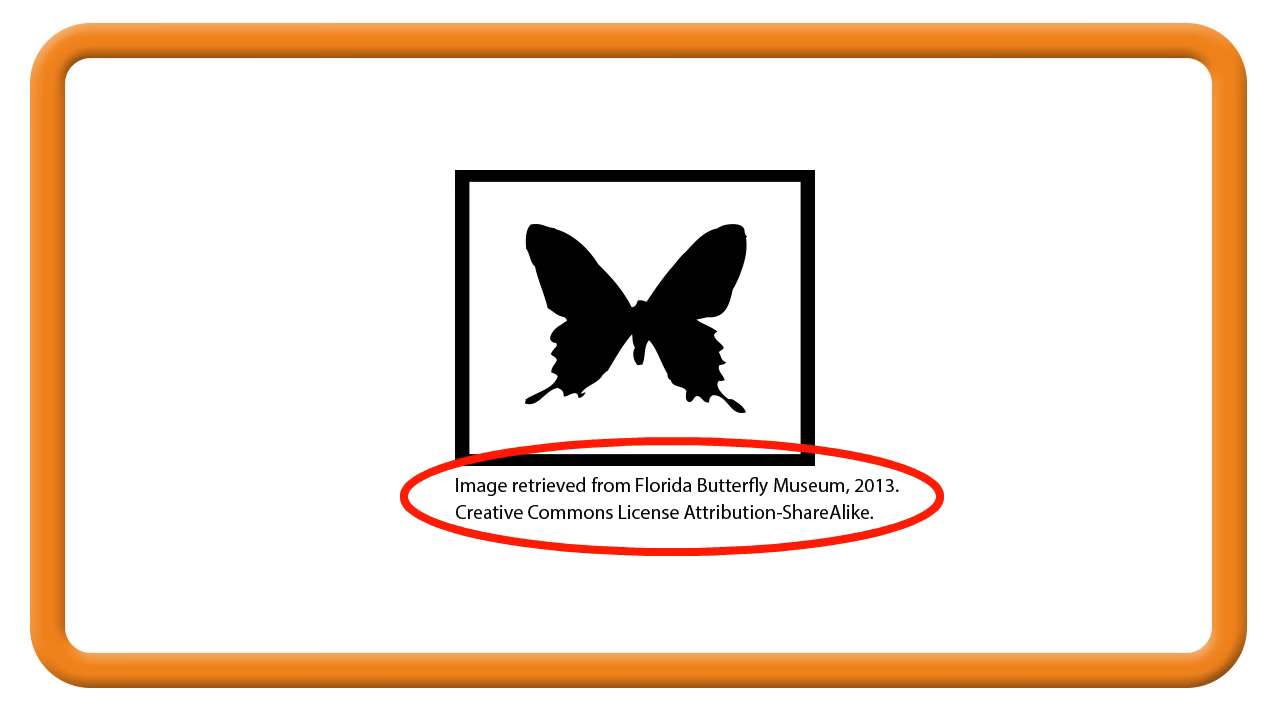